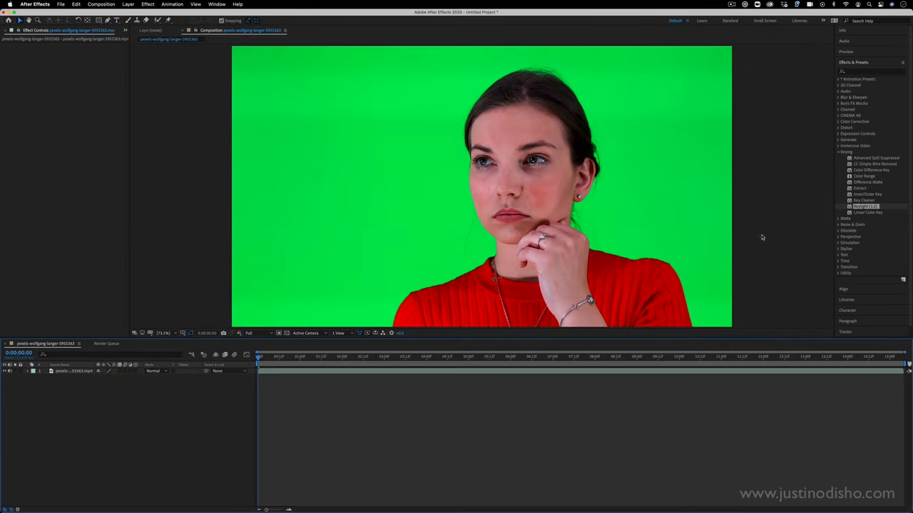
pyautogui.moveTo(860, 65)
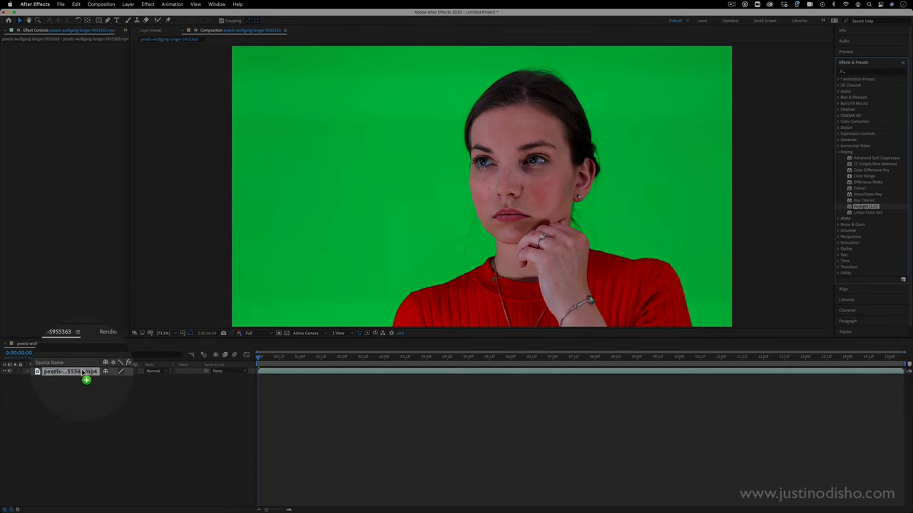
# - Apply Keylight (1.2) to the woman's footage layer so the green backdrop can be keyed
pyautogui.doubleClick(864, 206)
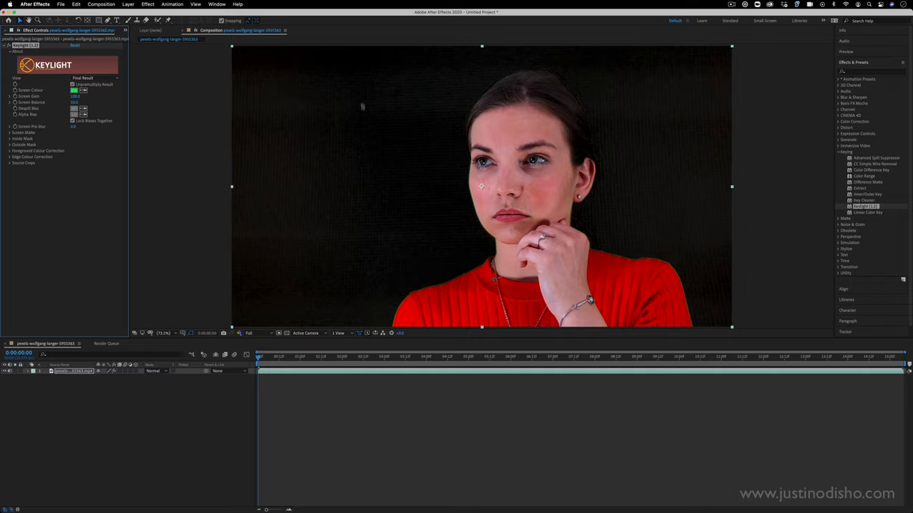
pyautogui.moveTo(334, 144)
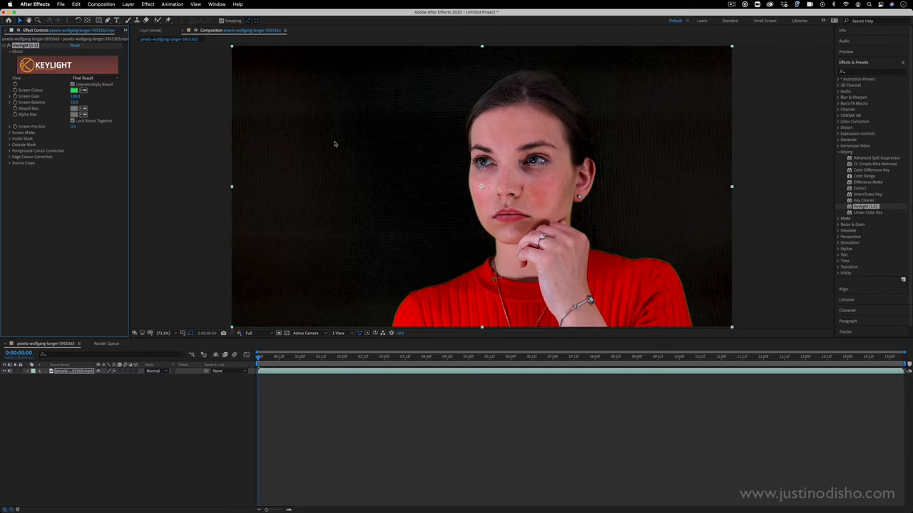
pyautogui.moveTo(108, 90)
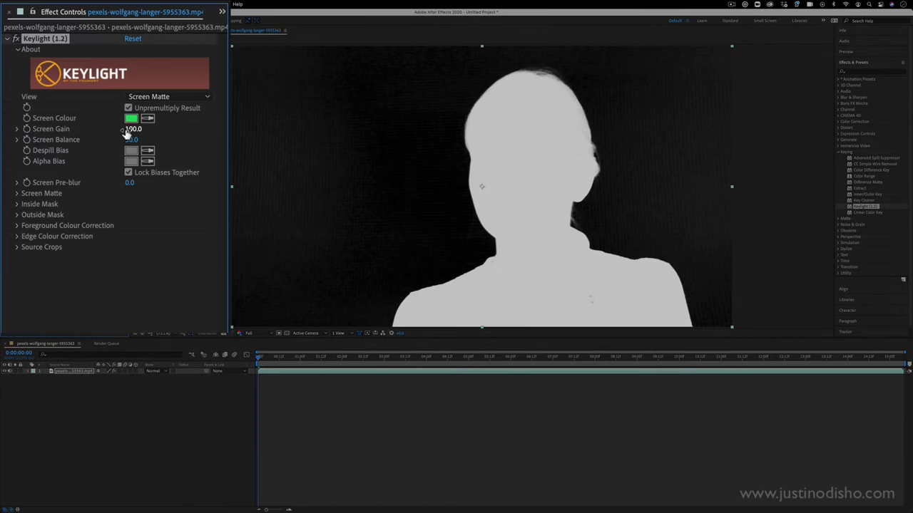
# - Raise Keylight Screen Gain from 100 to 138 so the screen matte backdrop goes solid black
pyautogui.moveTo(134, 130); pyautogui.dragTo(154, 129)
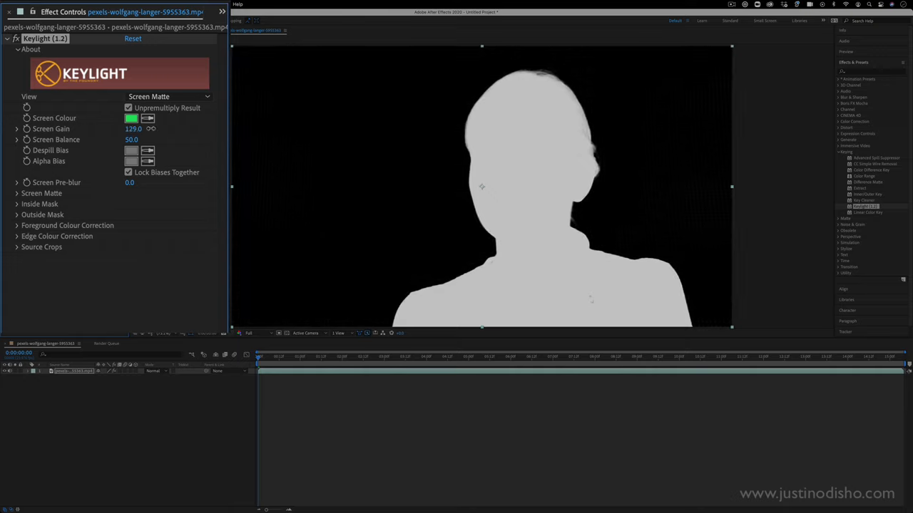
pyautogui.moveTo(133, 128); pyautogui.dragTo(140, 128)
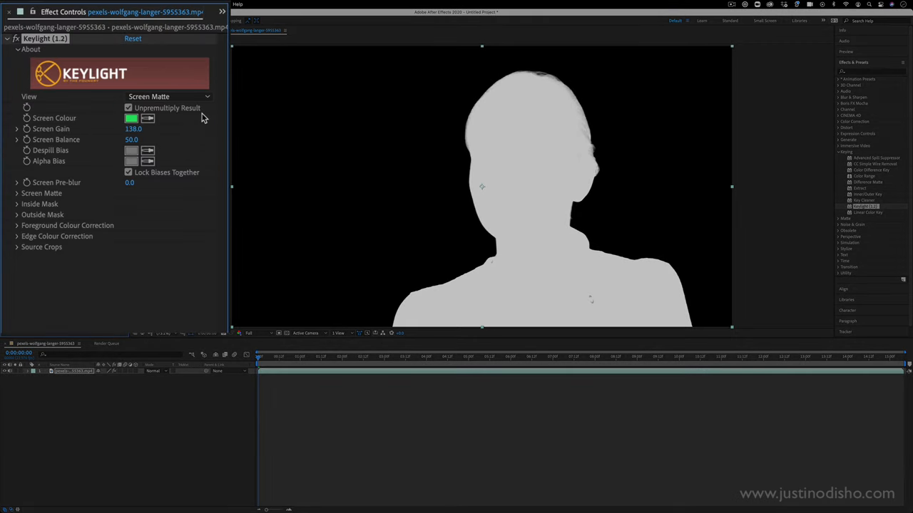
pyautogui.moveTo(48, 244)
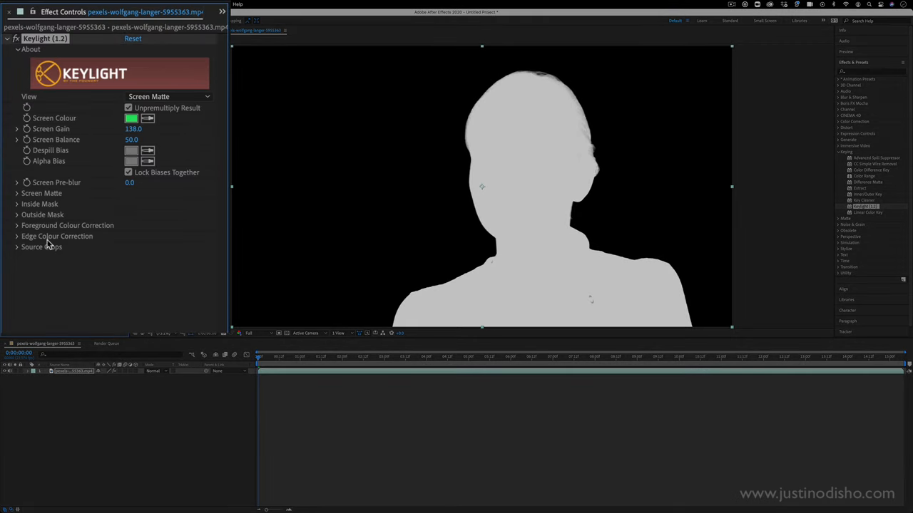
# - Trim the footage's left and right edges with Source Crops and return View to Final Result
pyautogui.click(17, 247)
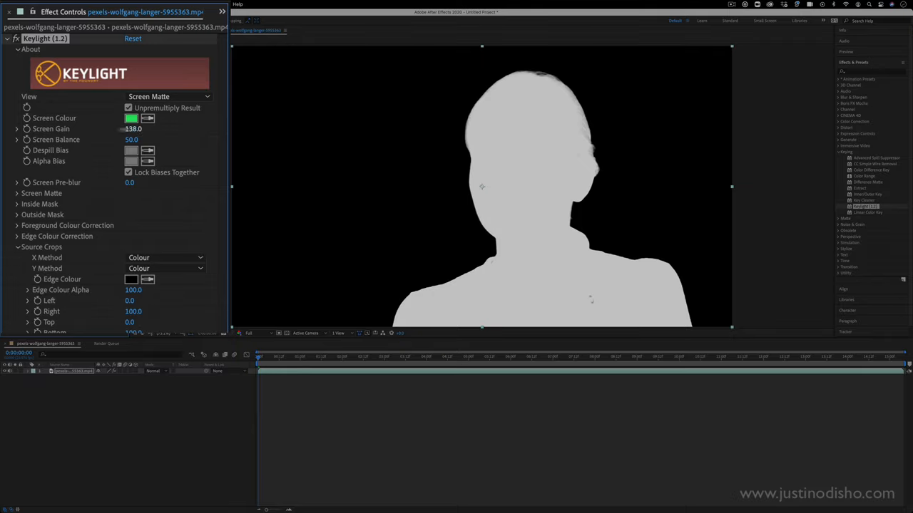
pyautogui.moveTo(134, 129); pyautogui.dragTo(107, 128)
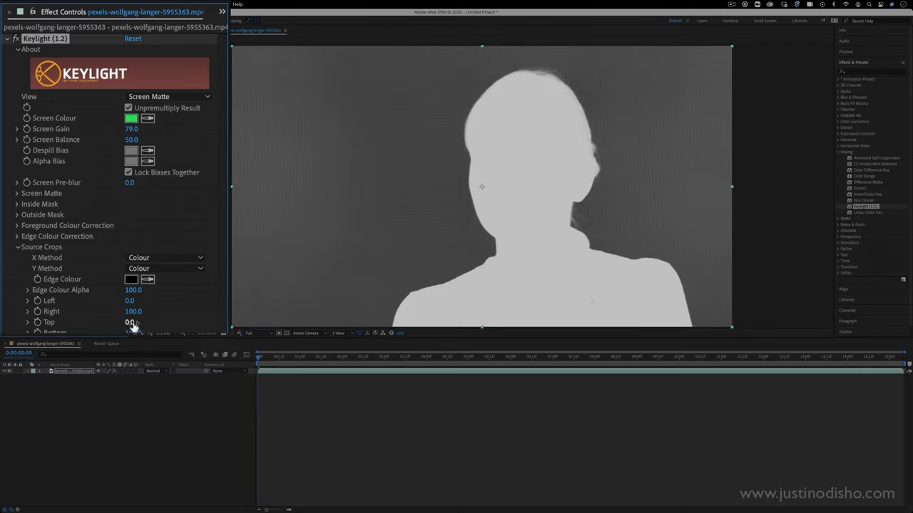
pyautogui.moveTo(132, 300); pyautogui.dragTo(153, 300)
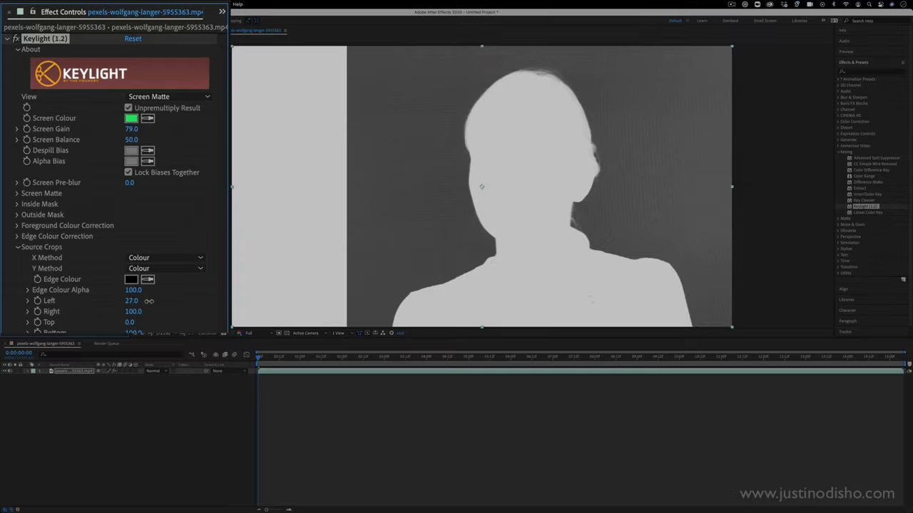
pyautogui.click(168, 96)
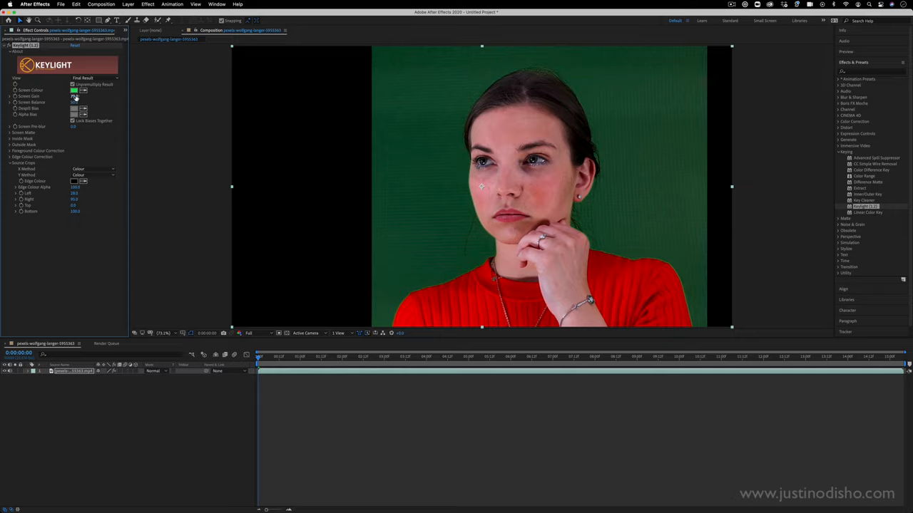
# - Increase Screen Gain so the leftover green strip keys out to black
pyautogui.click(75, 96)
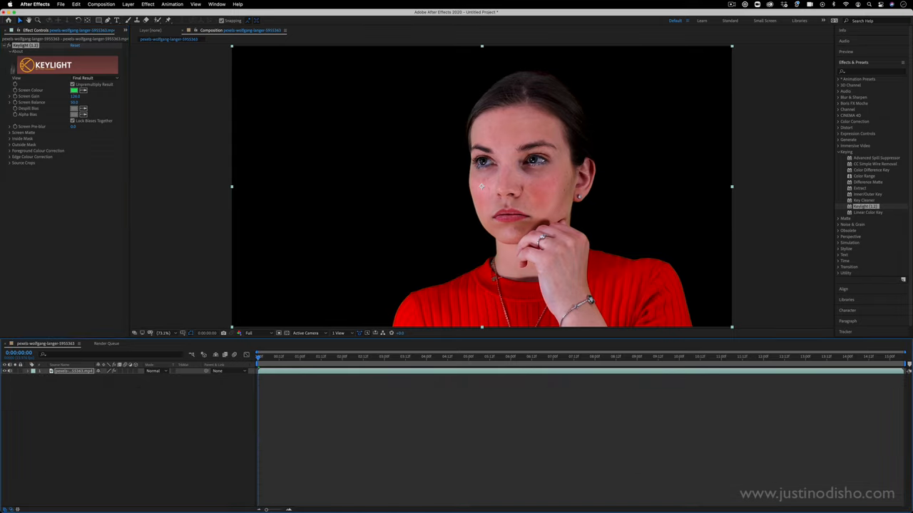
# - Bring the Pexels city skyline clip in beneath the keyed woman layer to fill the frame
pyautogui.click(11, 29)
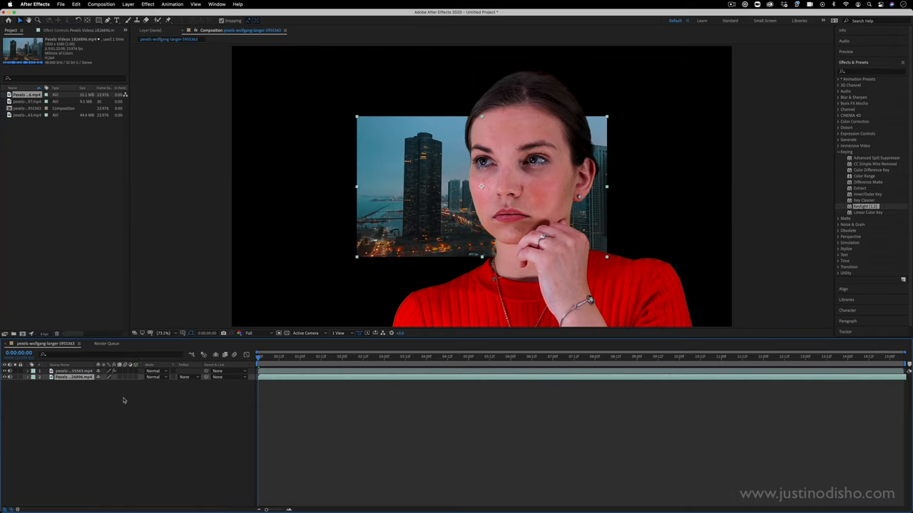
pyautogui.moveTo(357, 259)
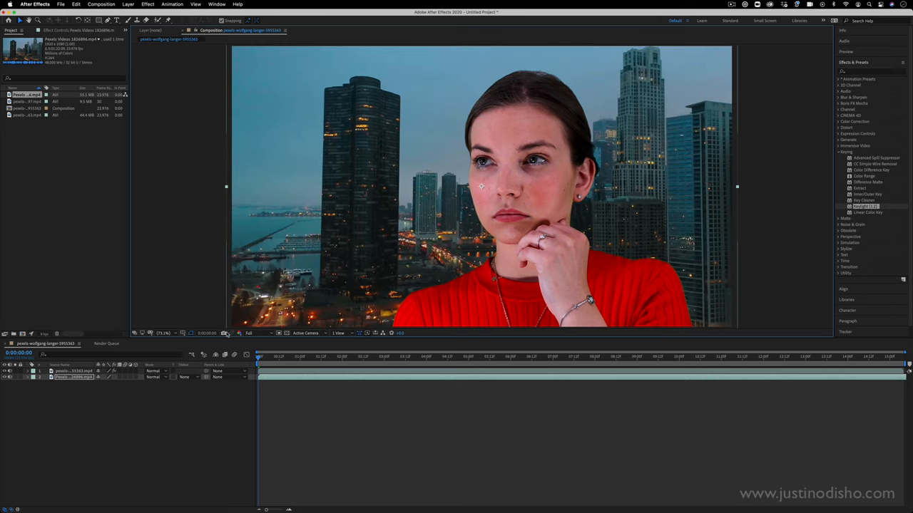
pyautogui.click(71, 372)
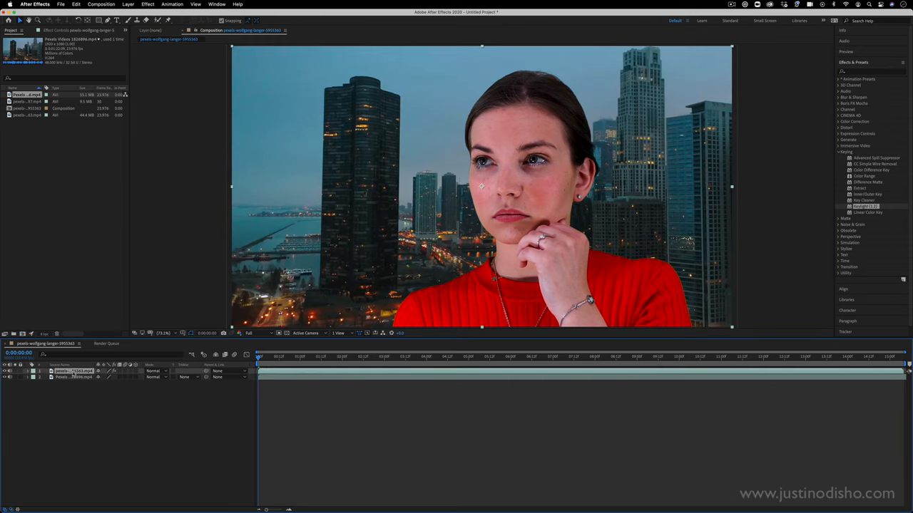